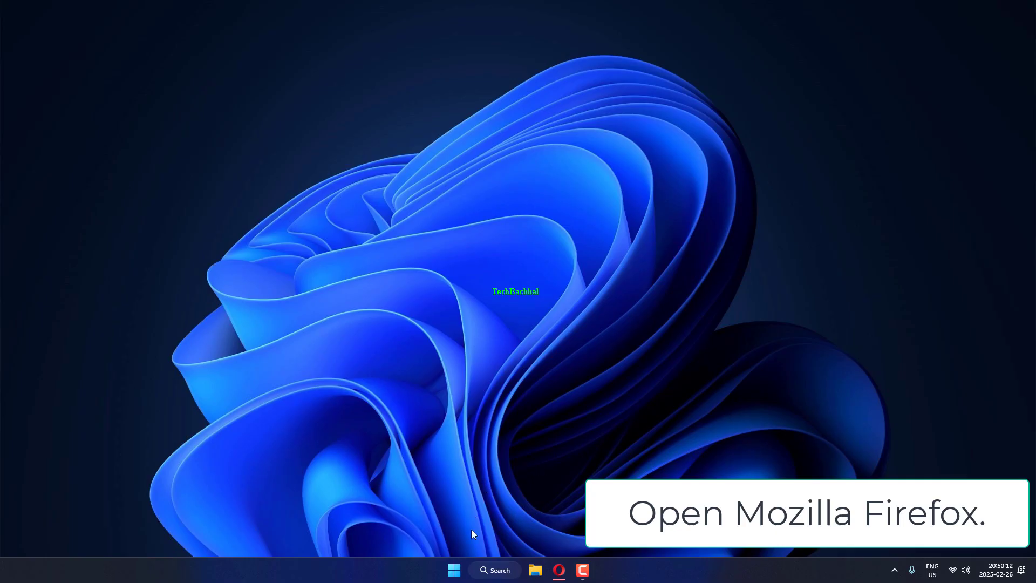
Search the Start menu for 'mozilla firefox' to find the Firefox app
left_click(454, 570)
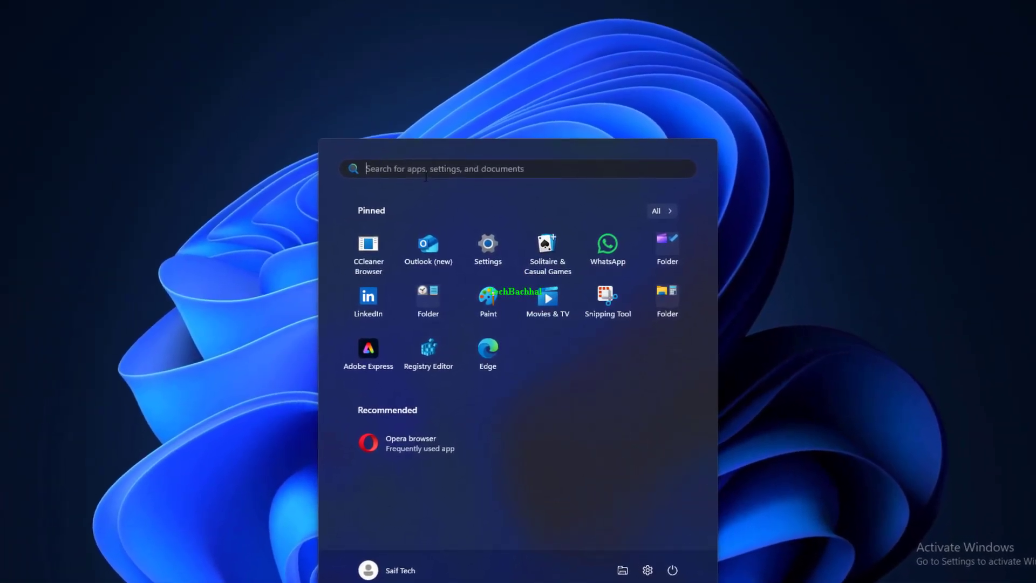
type("mozilla")
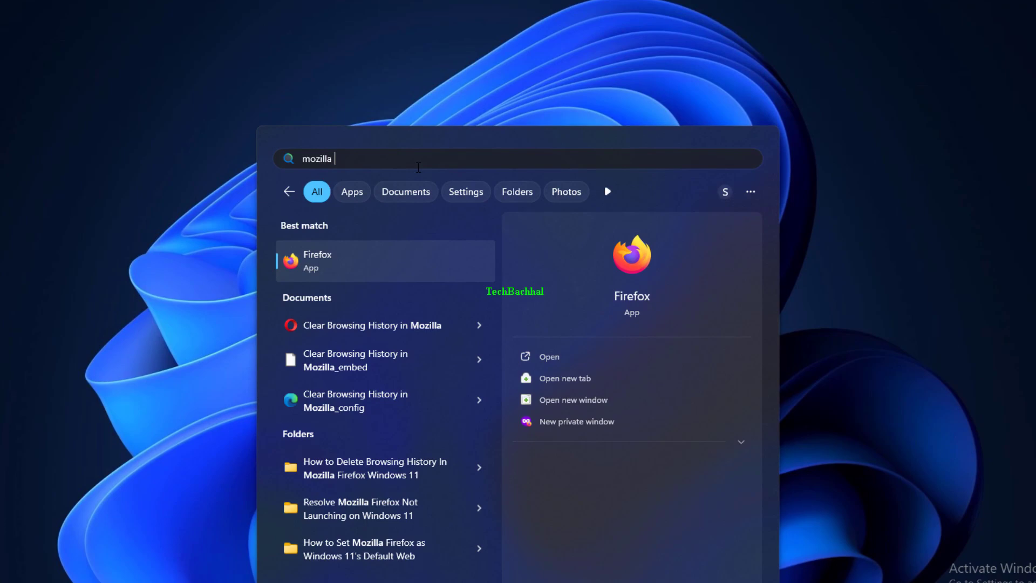
type("fire")
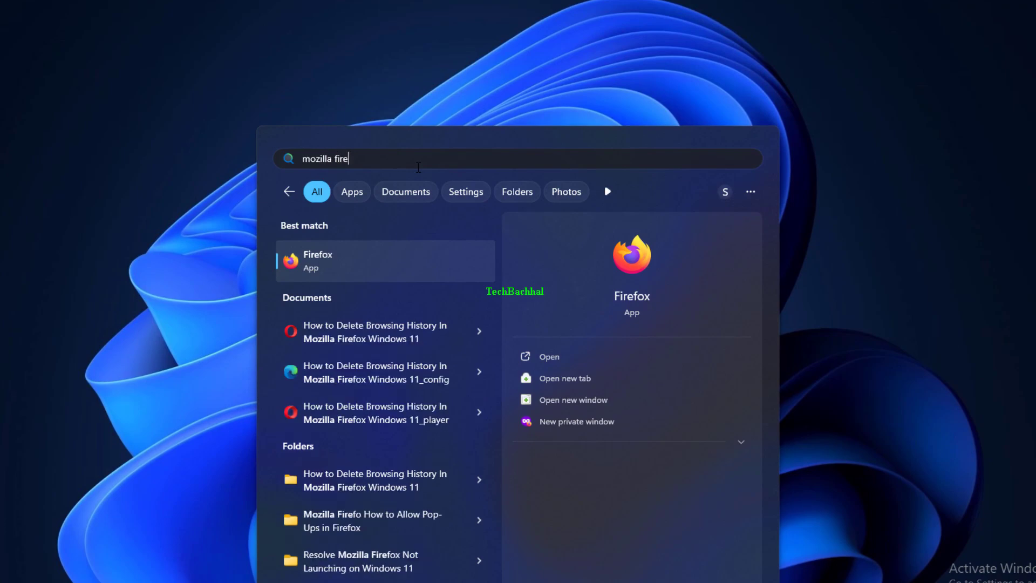
type("fox")
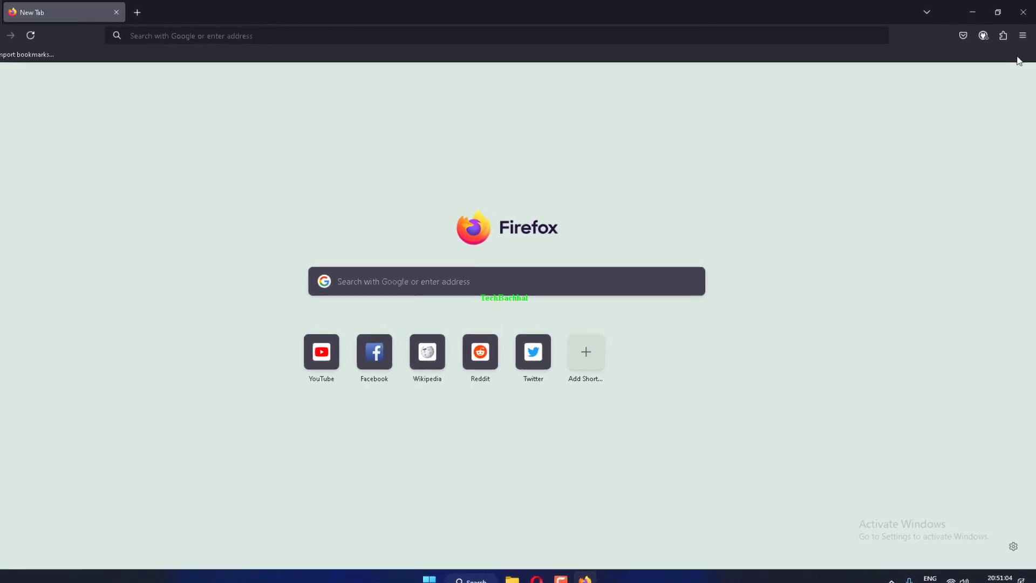
Go to Firefox Settings from the main menu
left_click(1022, 38)
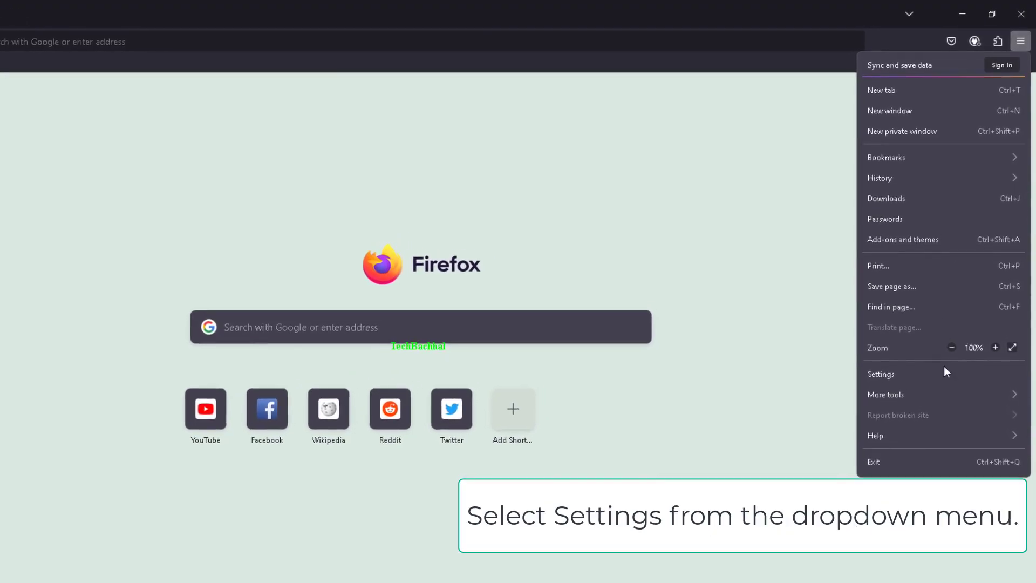
left_click(881, 374)
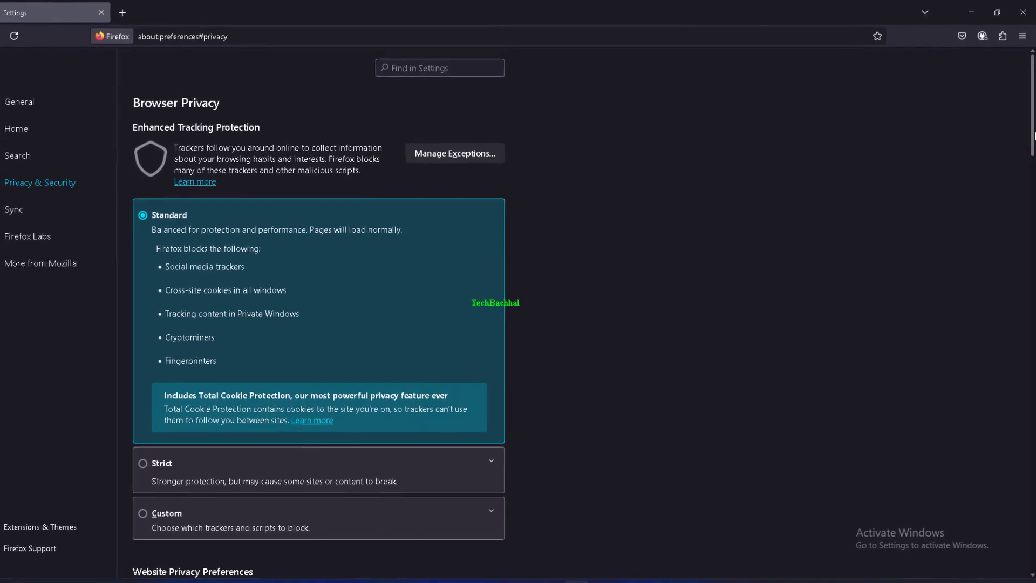
Scroll Privacy & Security down to the Permissions section listing Location, Camera, Microphone
scroll("down", 3)
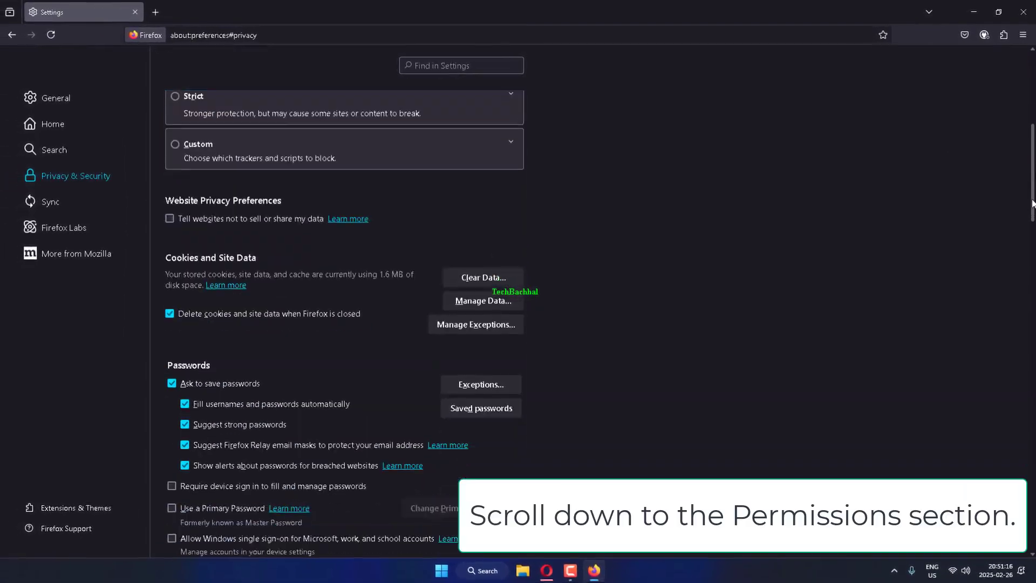
scroll("down", 3)
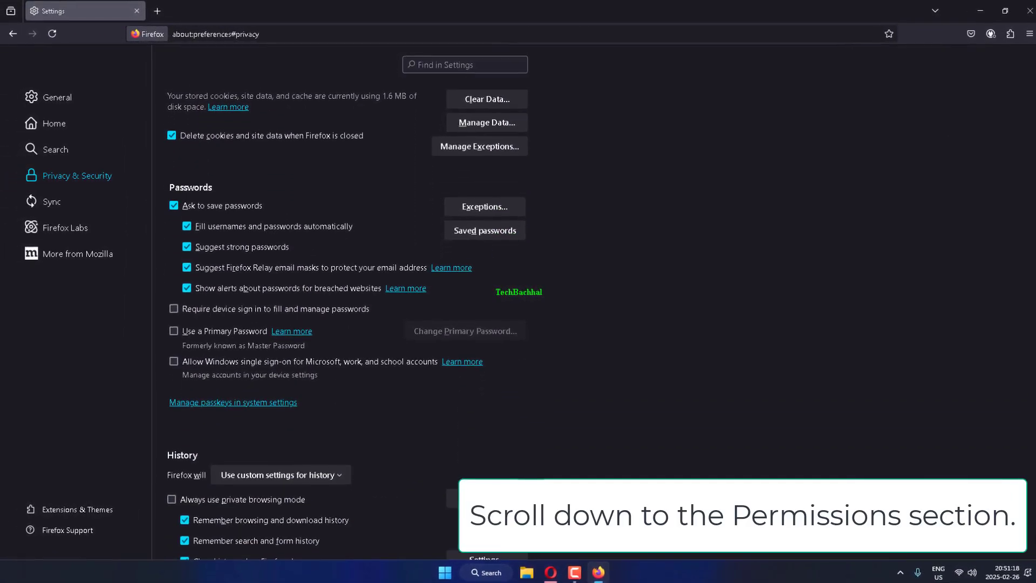
scroll("down", 3)
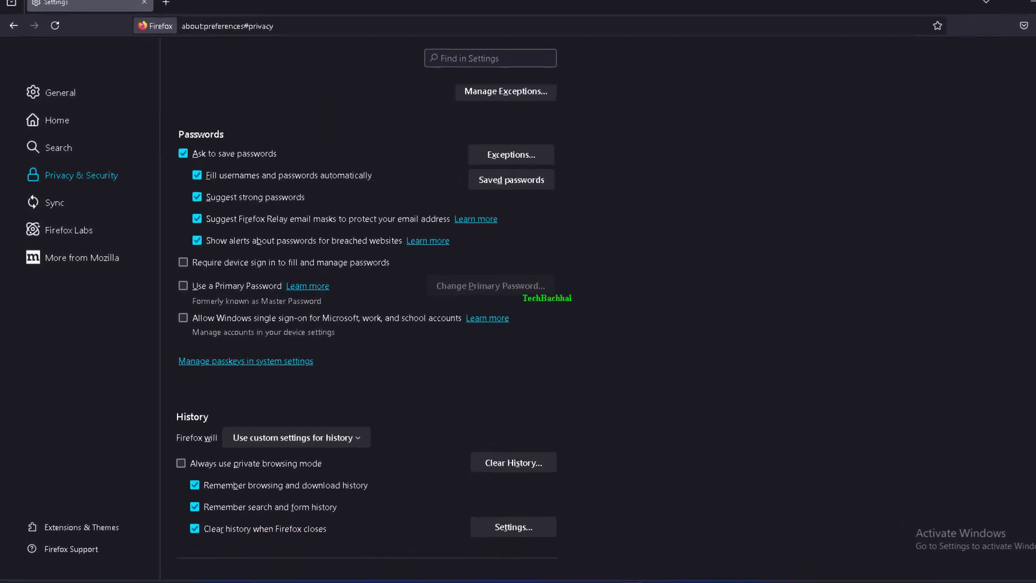
scroll("down", 3)
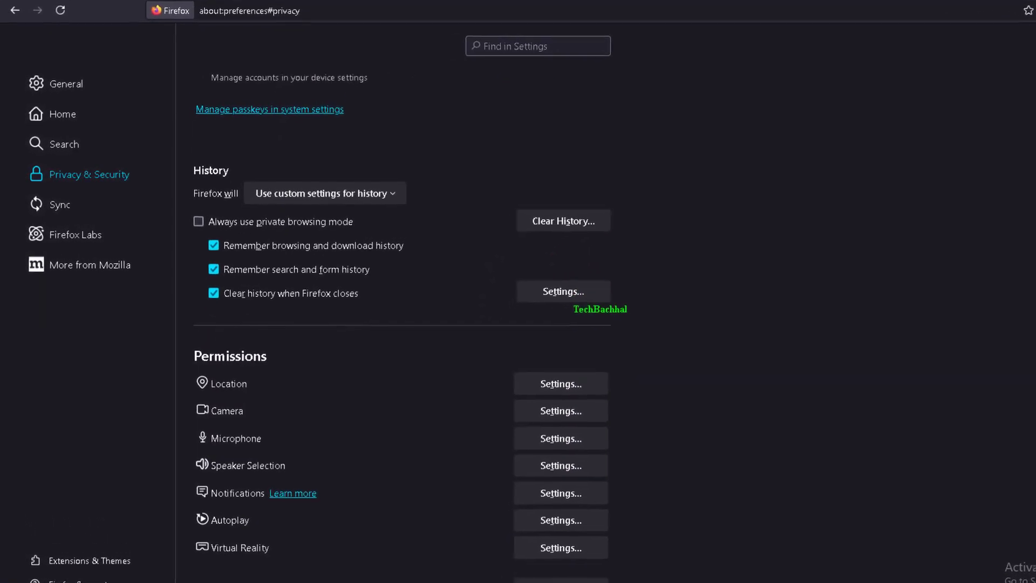
scroll("down", 3)
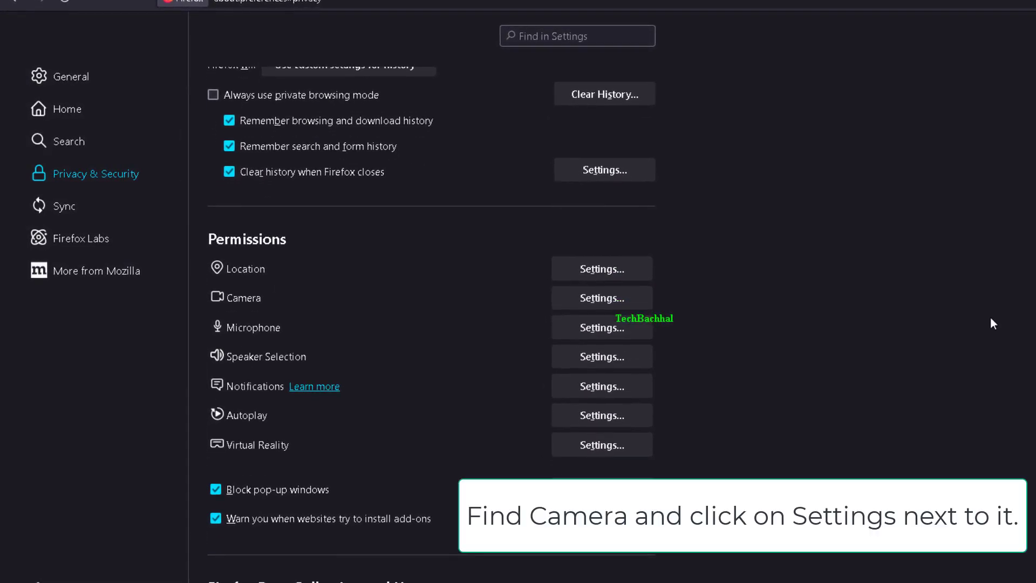
mouse_move(276, 298)
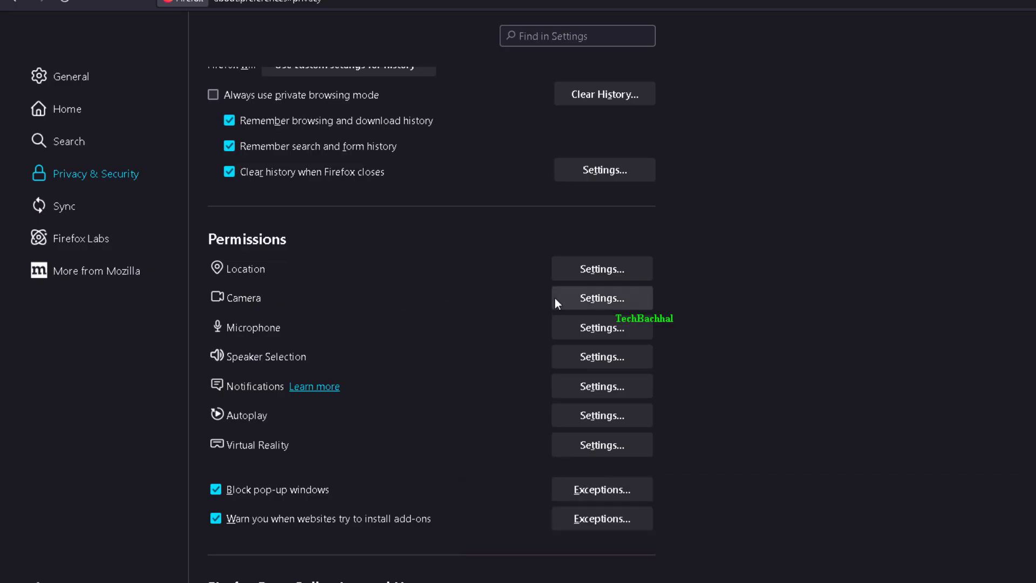
Bring up Camera Permissions and filter the website list by 'google.com'
left_click(601, 298)
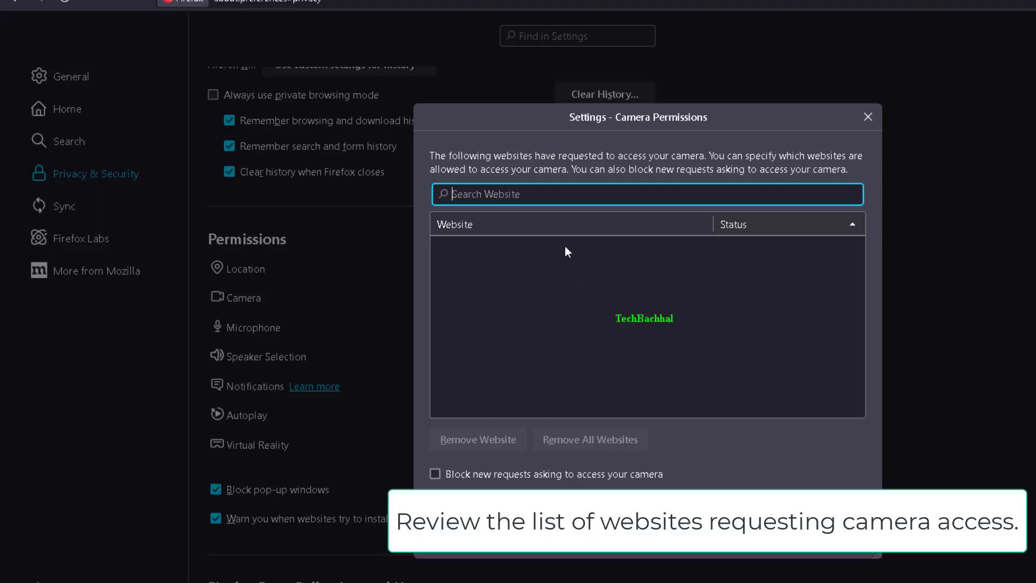
mouse_move(587, 221)
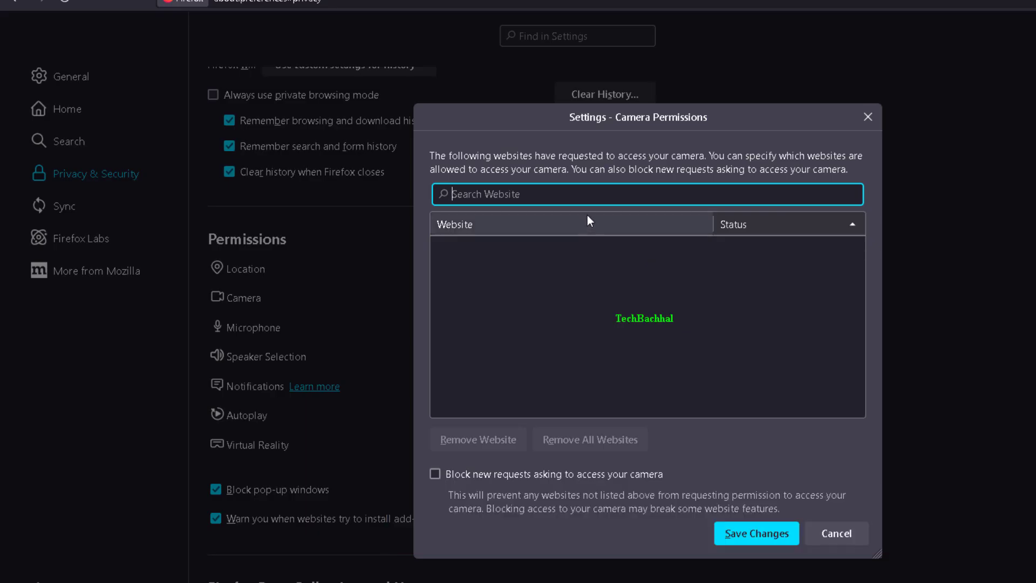
mouse_move(661, 296)
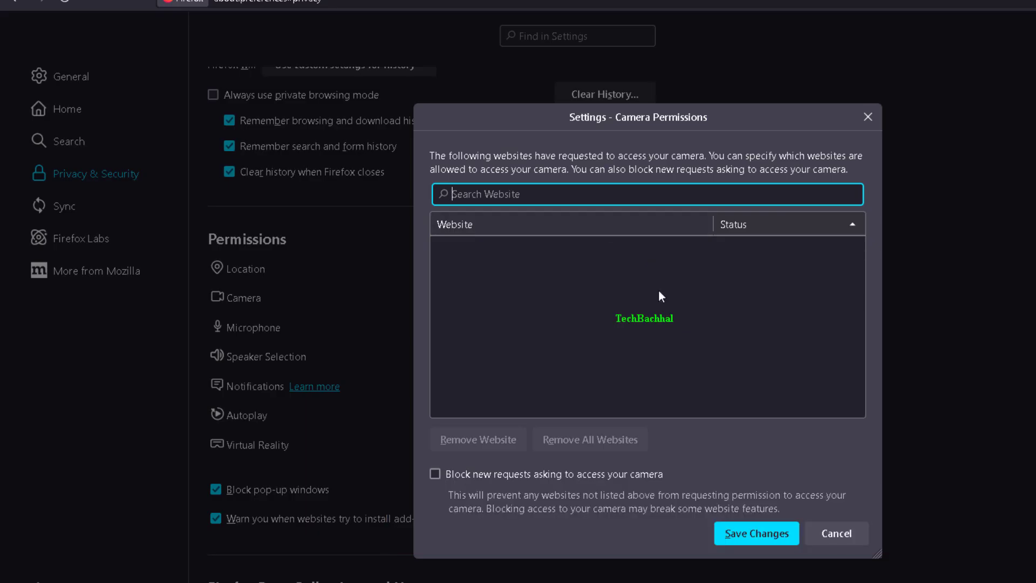
mouse_move(669, 284)
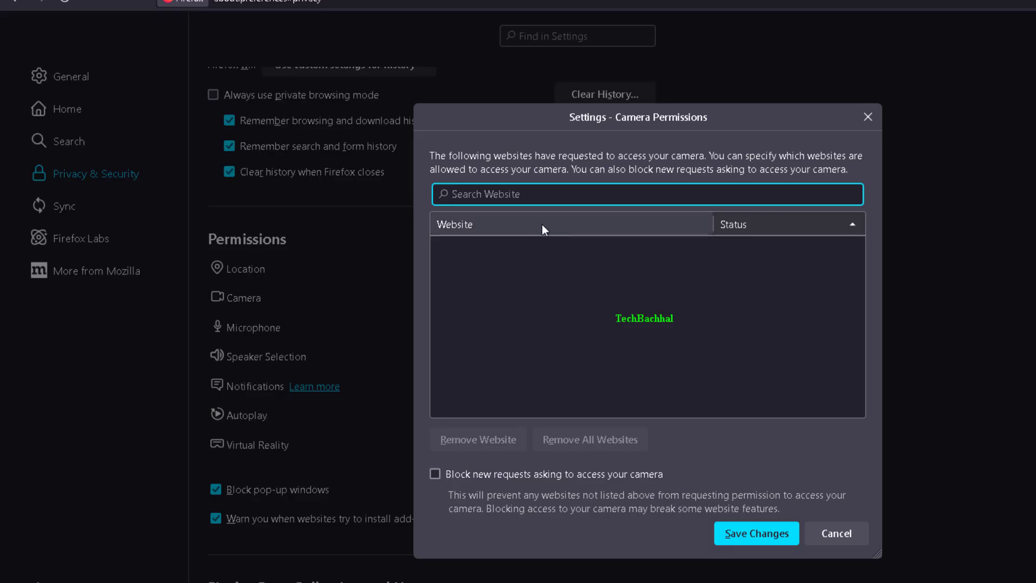
type("google")
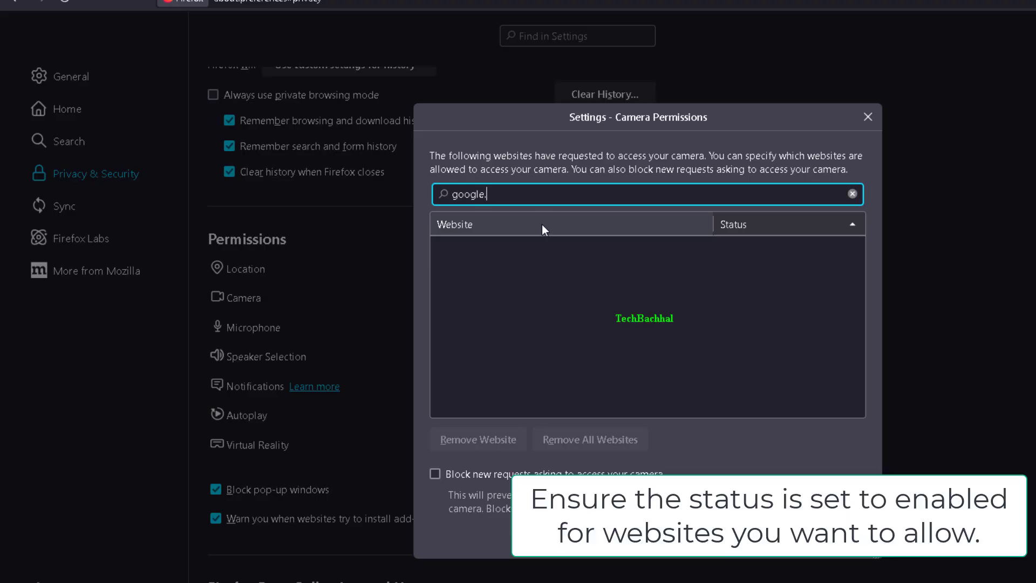
type("com")
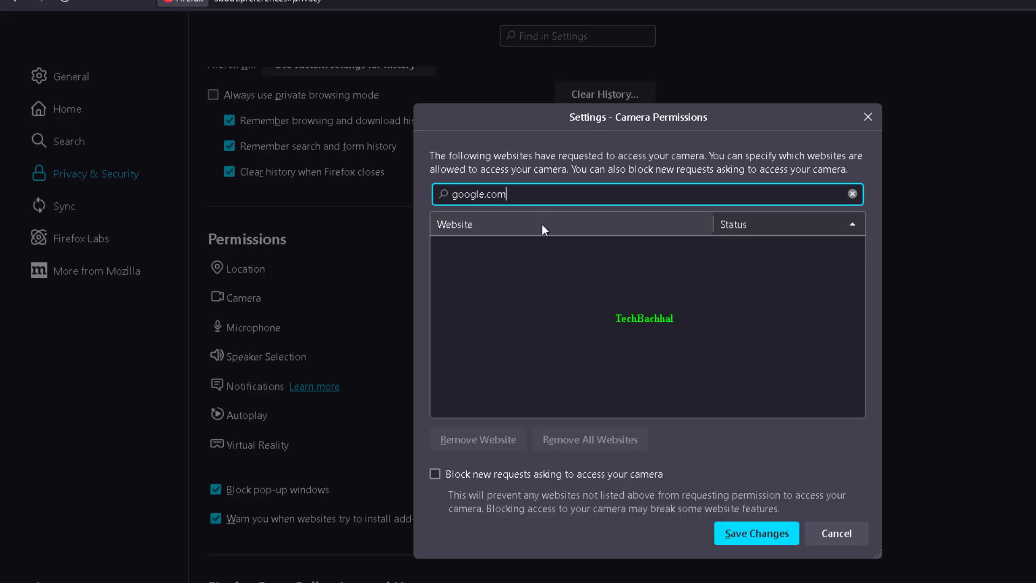
mouse_move(552, 335)
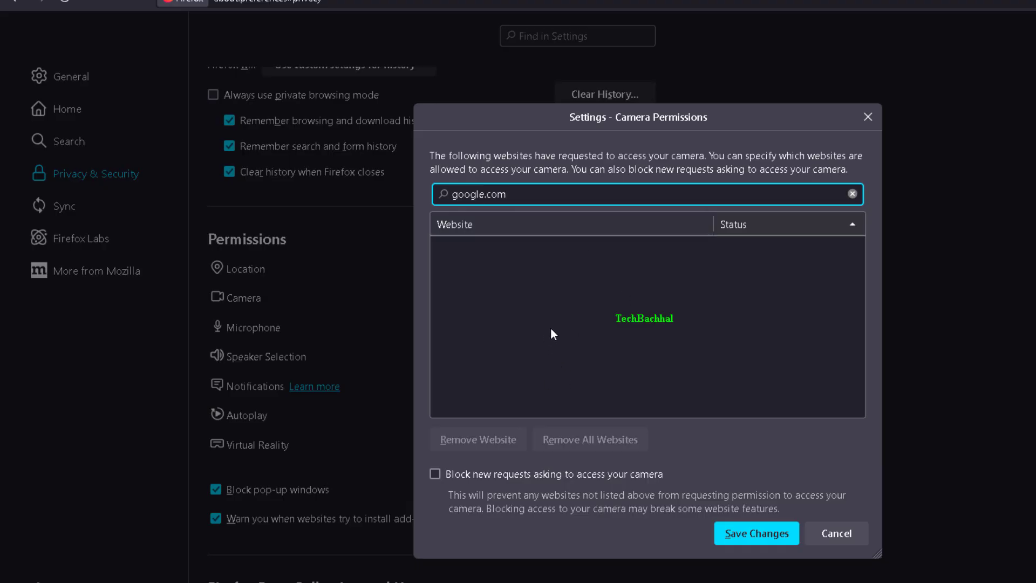
Clear the filter, toggle 'Block new requests' on then off, and save changes
left_click(851, 193)
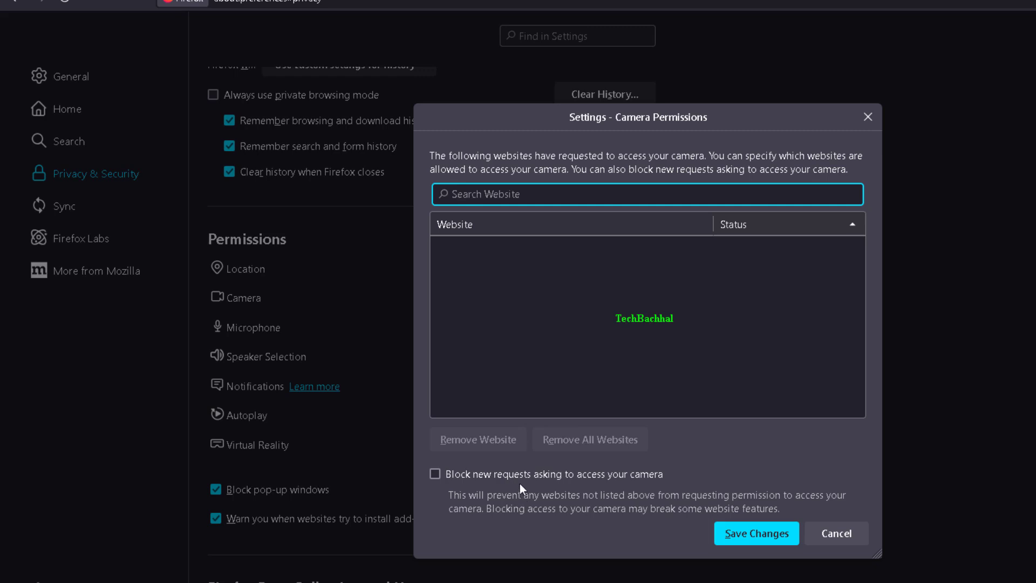
left_click(435, 474)
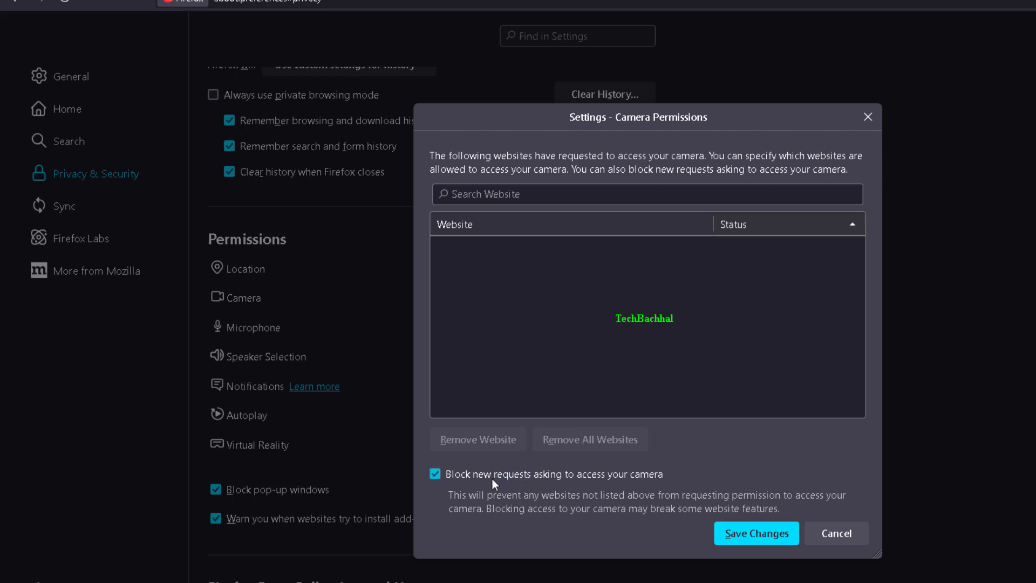
left_click(435, 473)
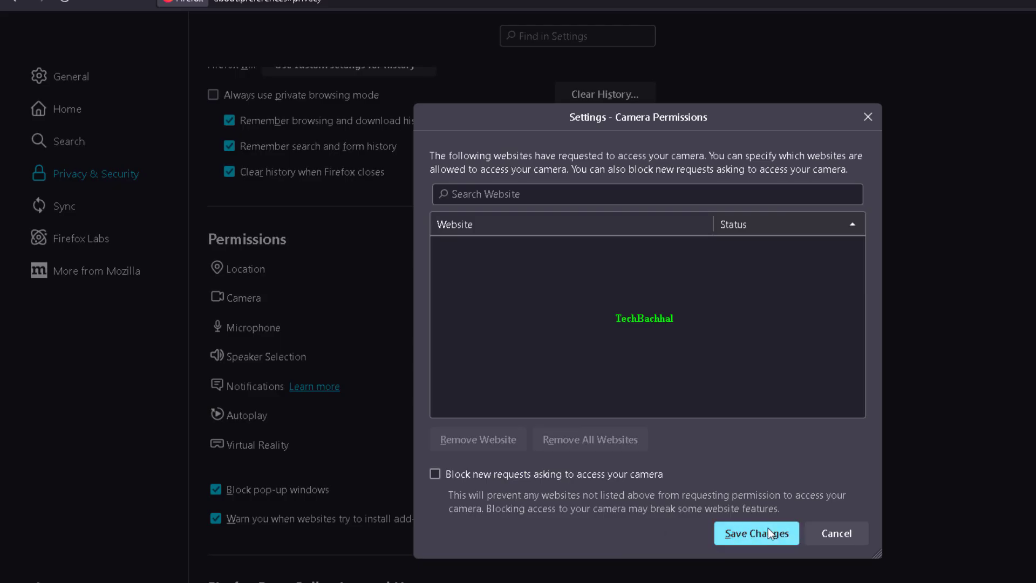
mouse_move(482, 488)
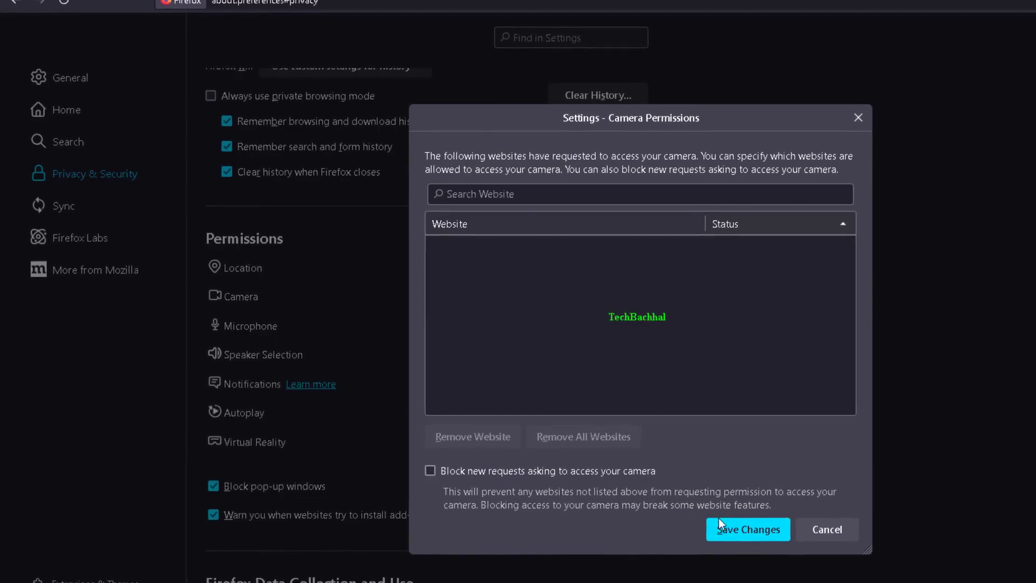
left_click(747, 529)
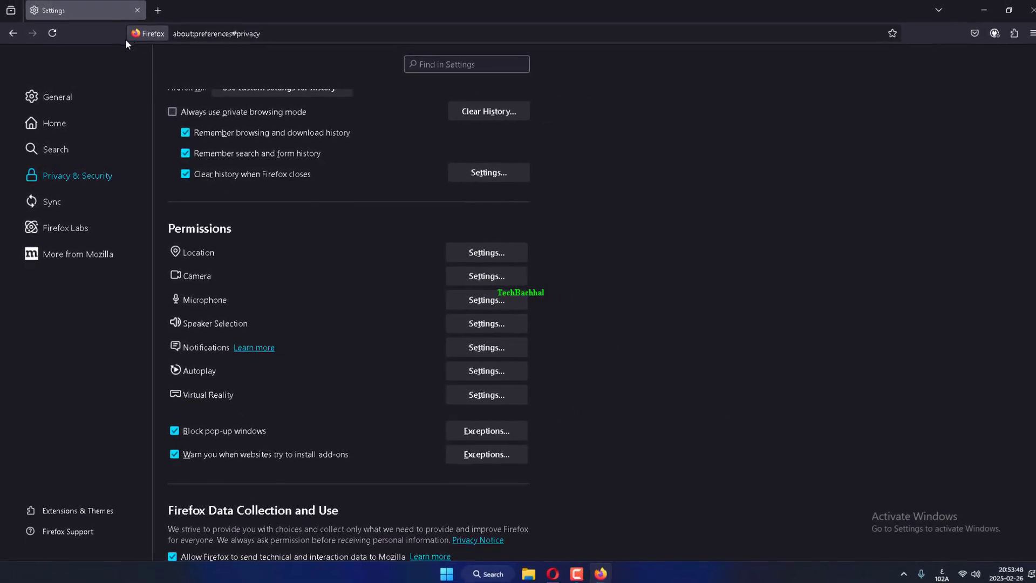
Start a new tab and close the Settings tab
left_click(158, 11)
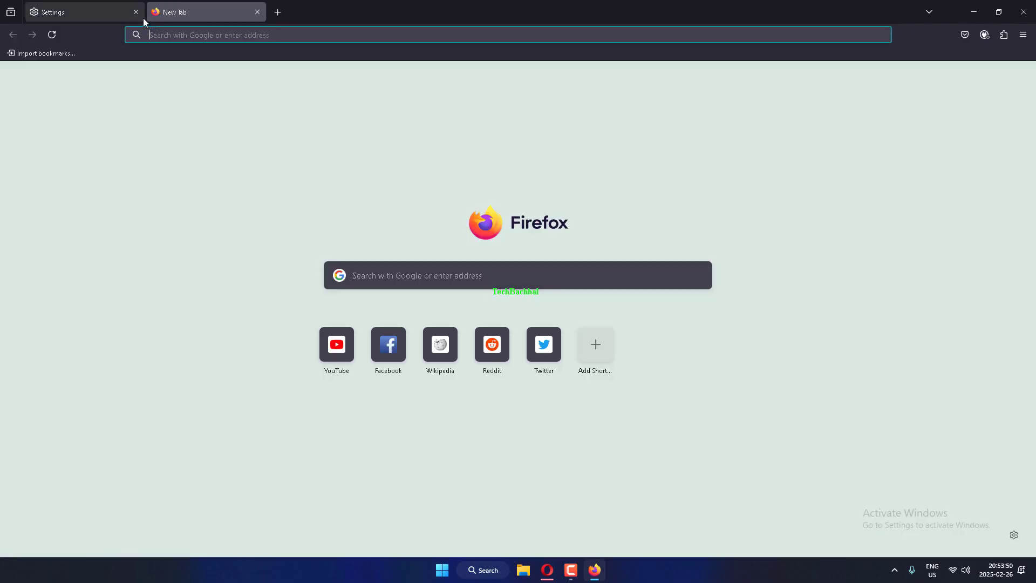
left_click(136, 12)
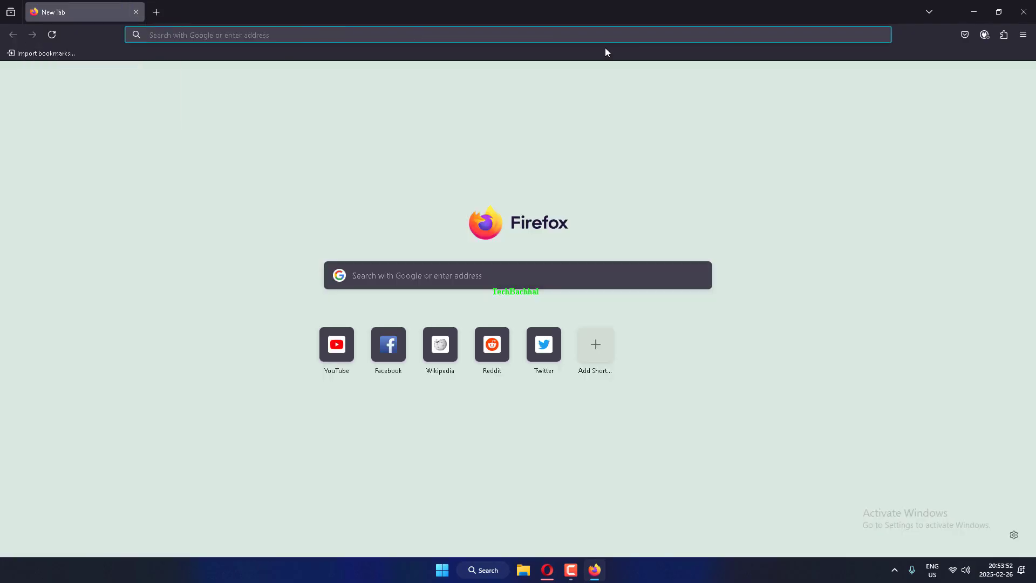